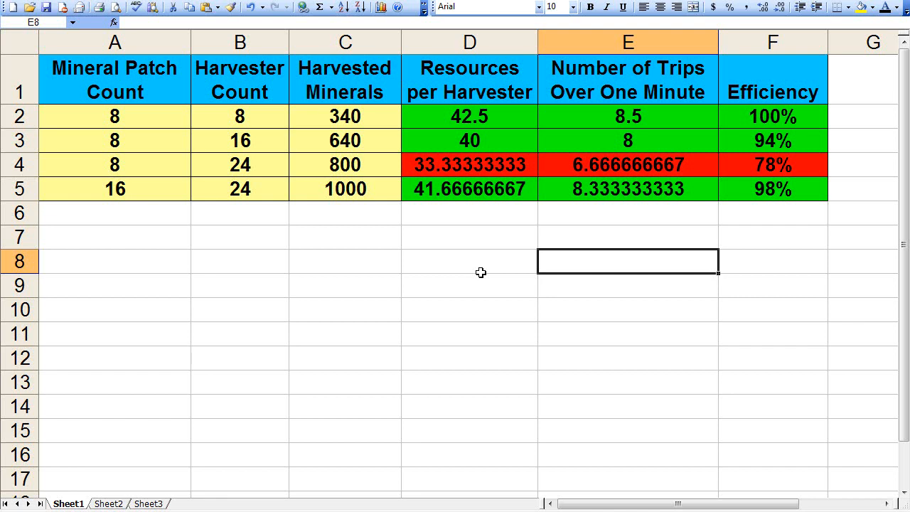
pyautogui.moveTo(135, 126)
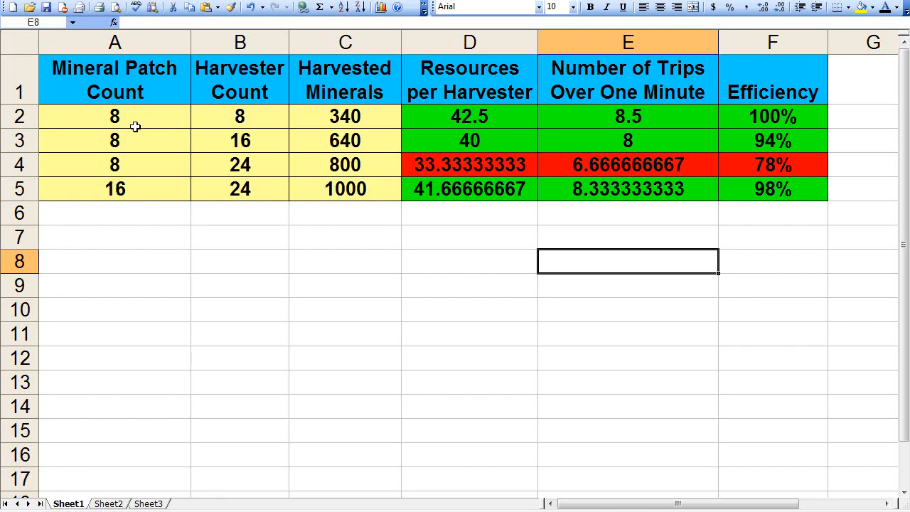
pyautogui.moveTo(114, 116); pyautogui.dragTo(346, 189)
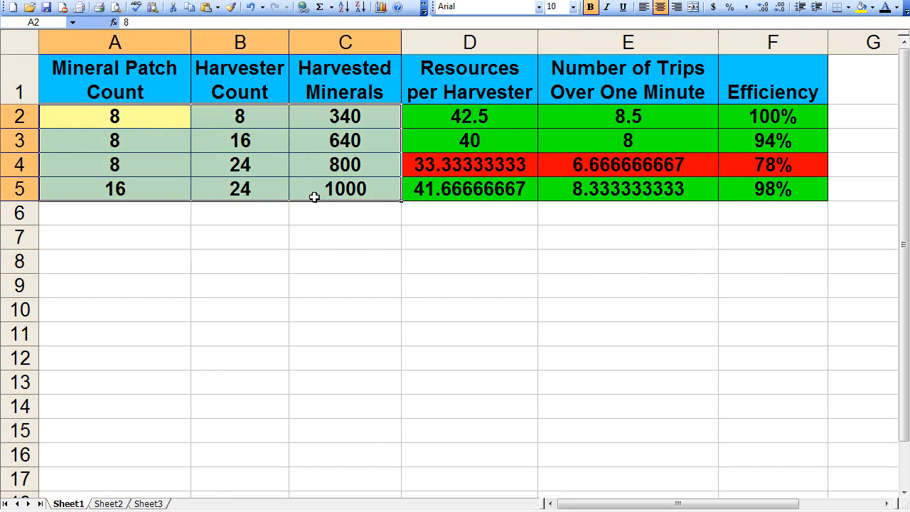
pyautogui.moveTo(210, 98)
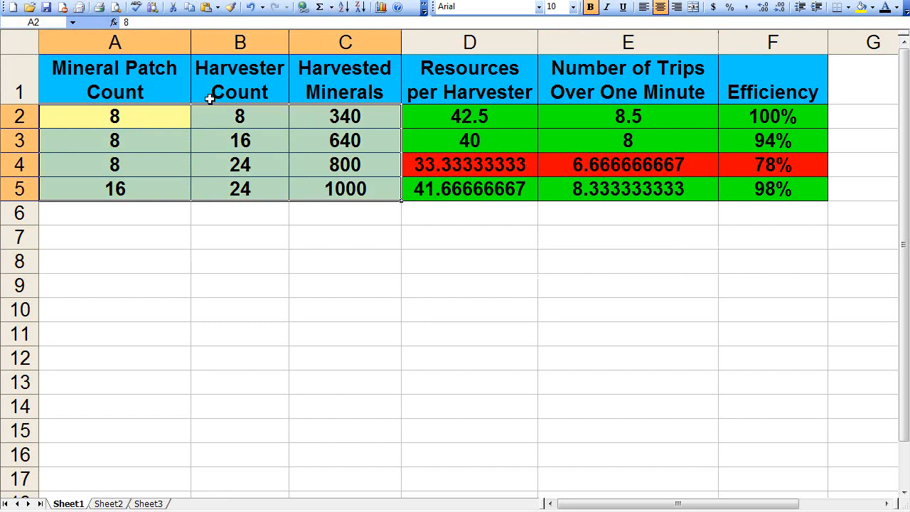
pyautogui.moveTo(167, 75)
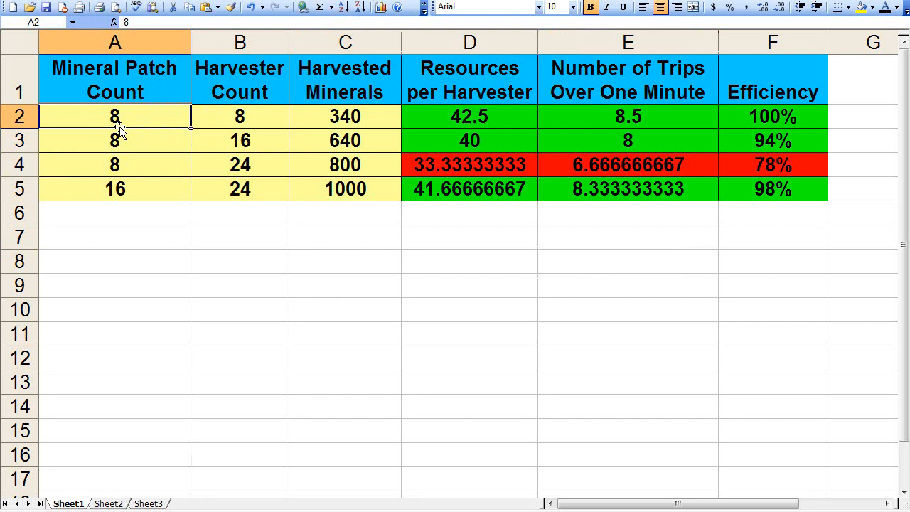
pyautogui.click(240, 116)
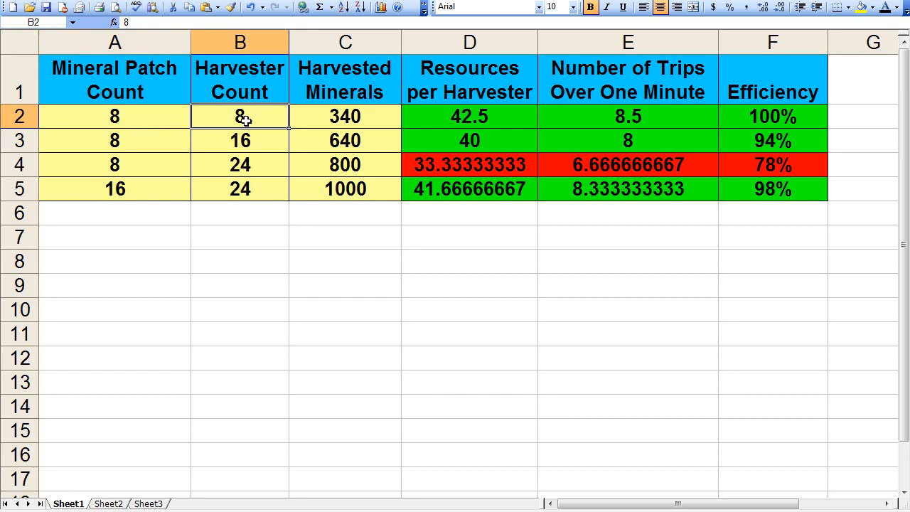
pyautogui.moveTo(306, 141)
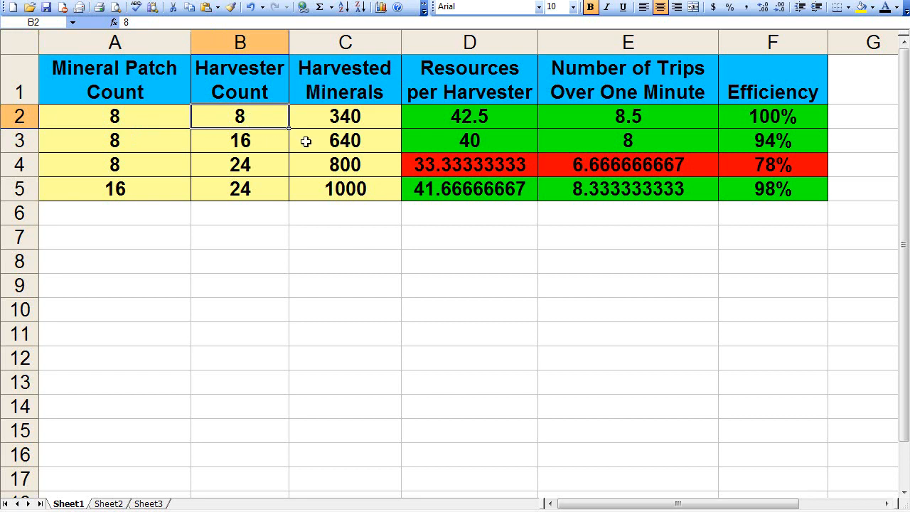
pyautogui.click(345, 117)
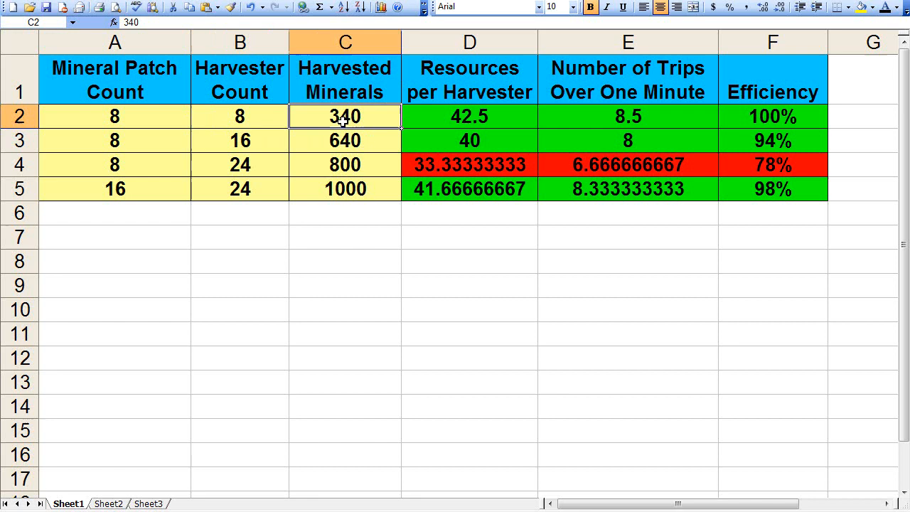
pyautogui.click(470, 116)
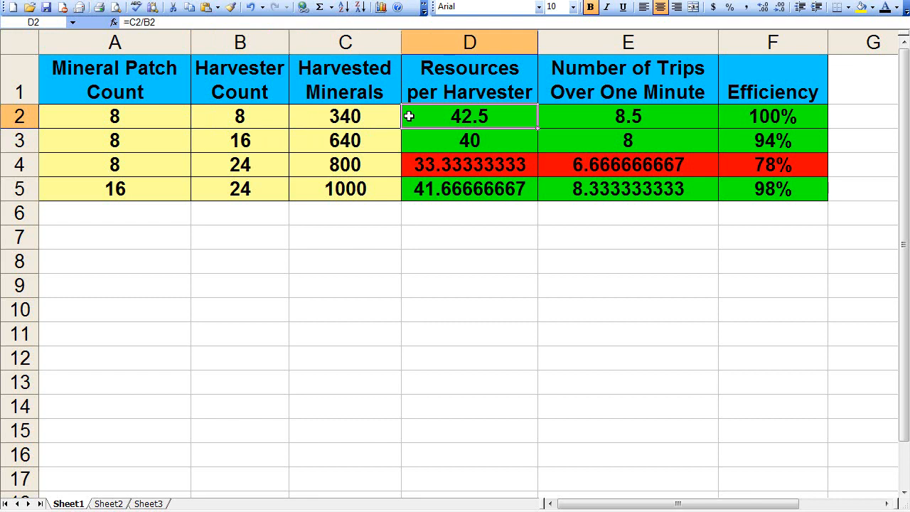
pyautogui.click(628, 116)
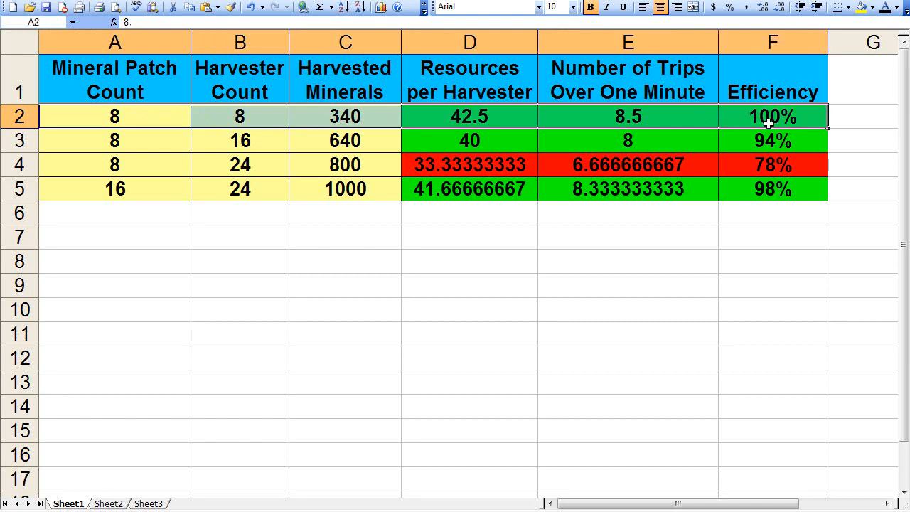
pyautogui.click(772, 116)
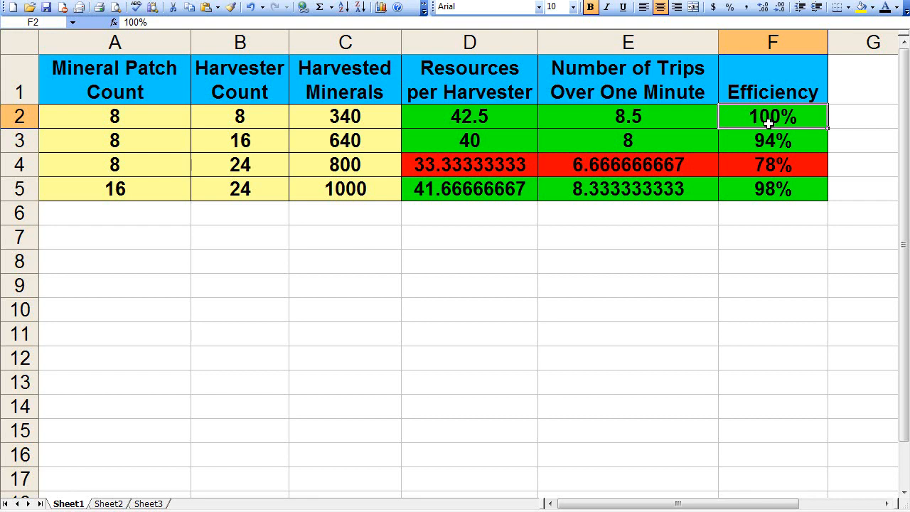
pyautogui.moveTo(130, 132)
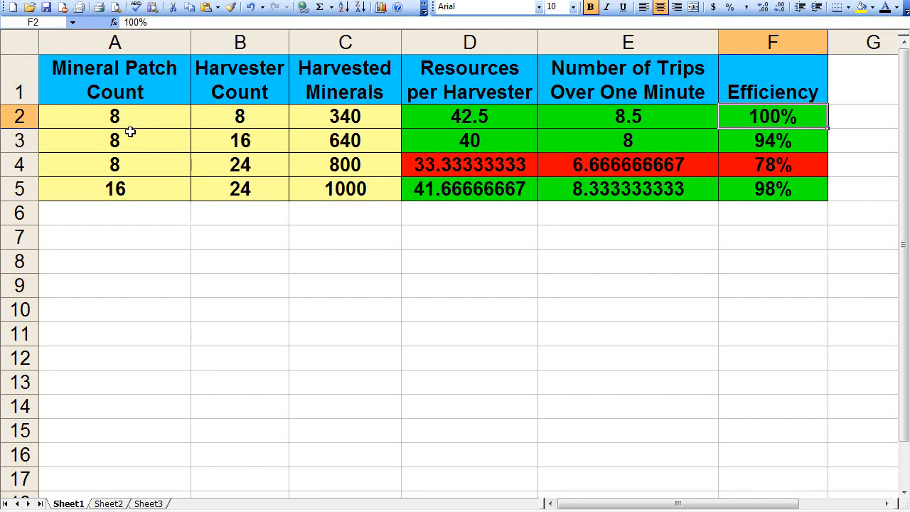
pyautogui.click(114, 140)
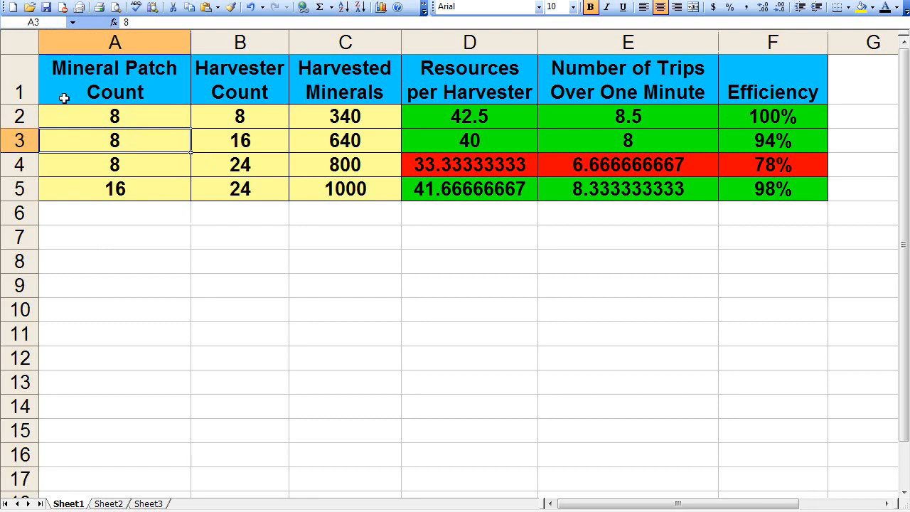
pyautogui.moveTo(227, 153)
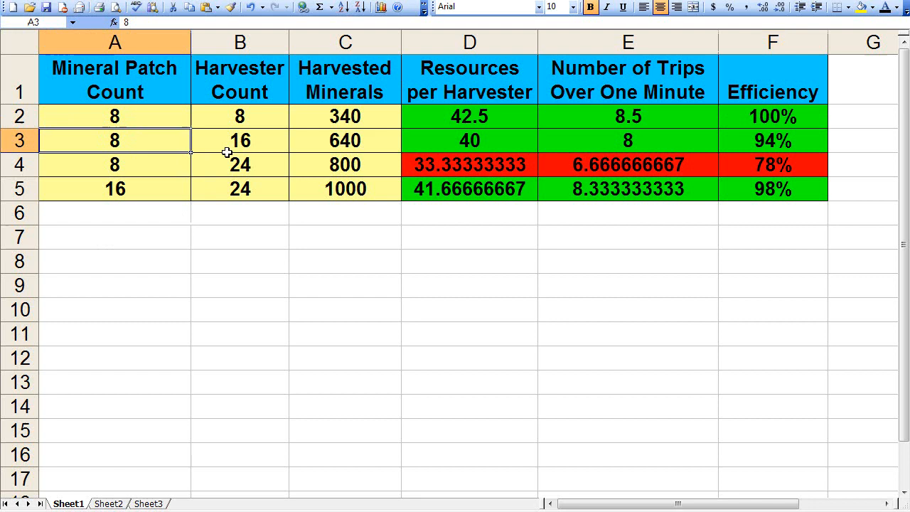
pyautogui.click(240, 140)
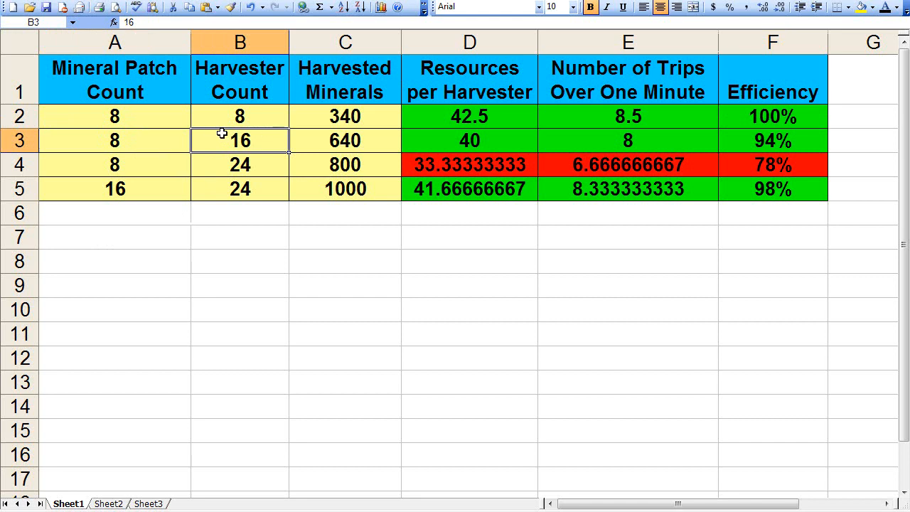
pyautogui.moveTo(368, 151)
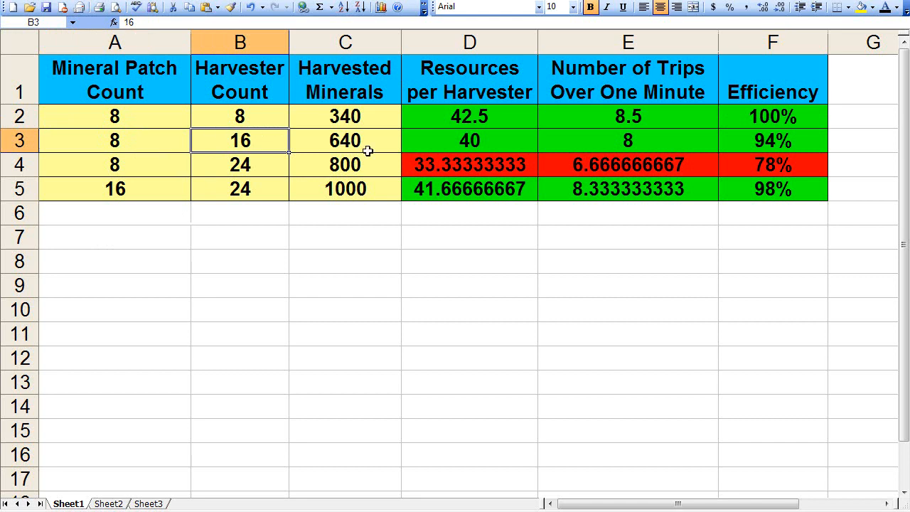
pyautogui.click(345, 140)
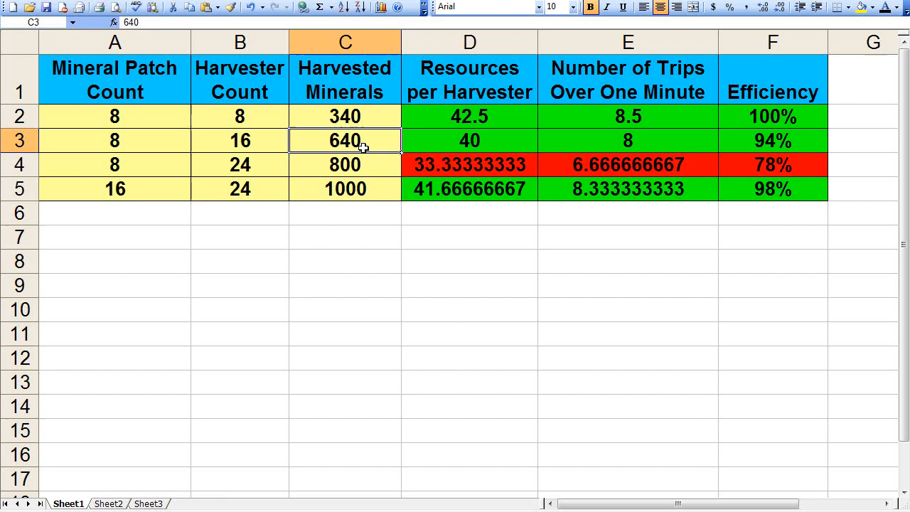
pyautogui.click(470, 140)
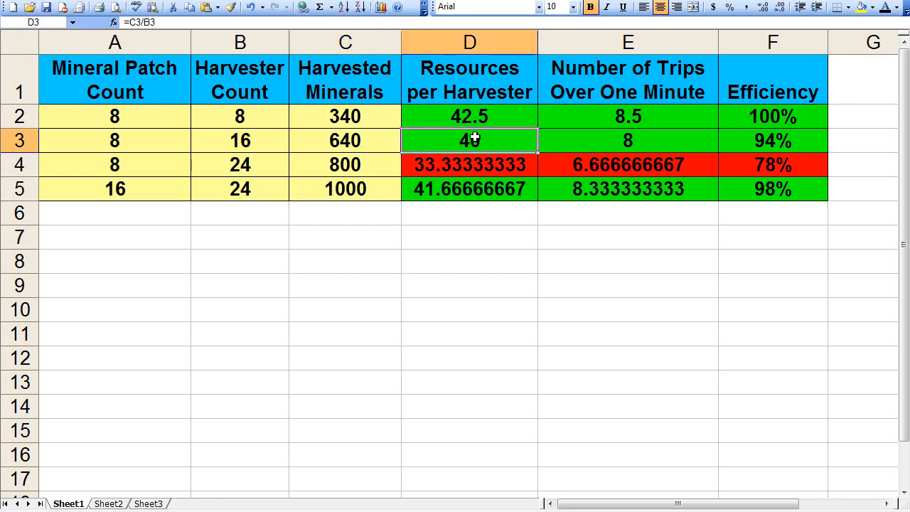
pyautogui.click(628, 141)
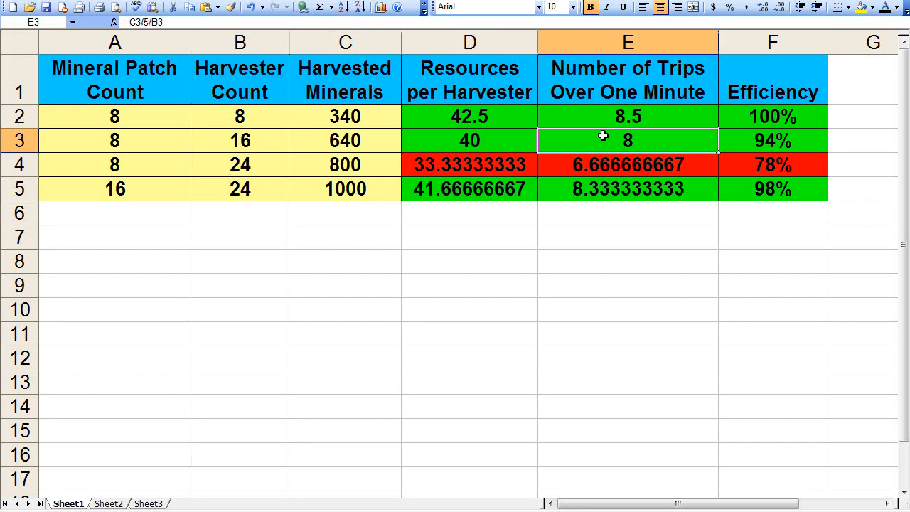
pyautogui.click(773, 140)
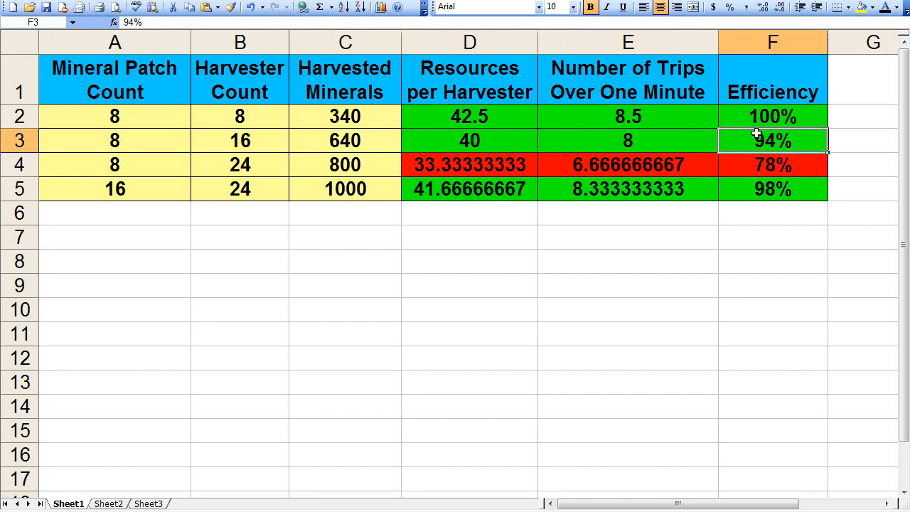
pyautogui.moveTo(282, 188)
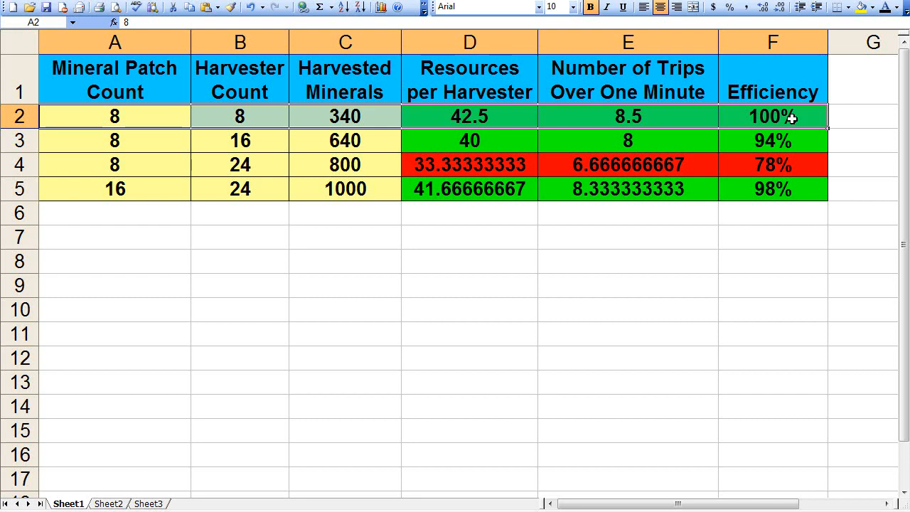
pyautogui.click(239, 165)
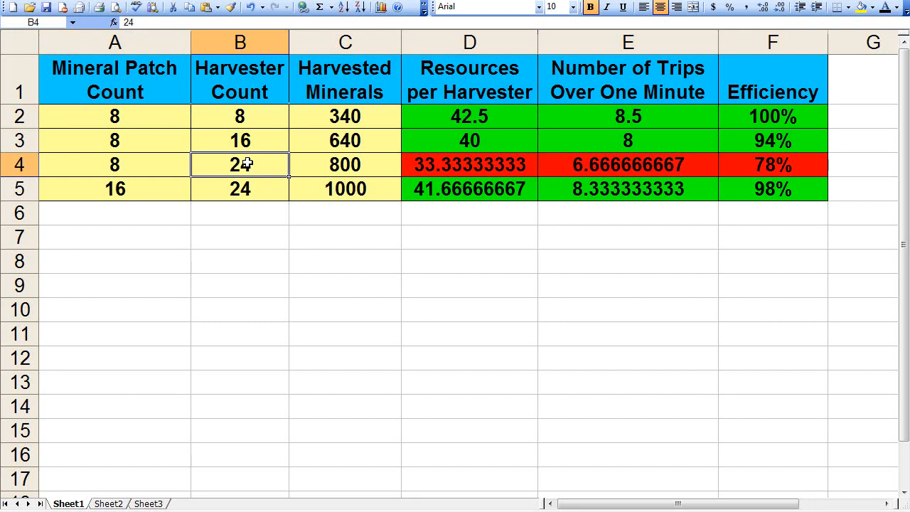
pyautogui.click(115, 164)
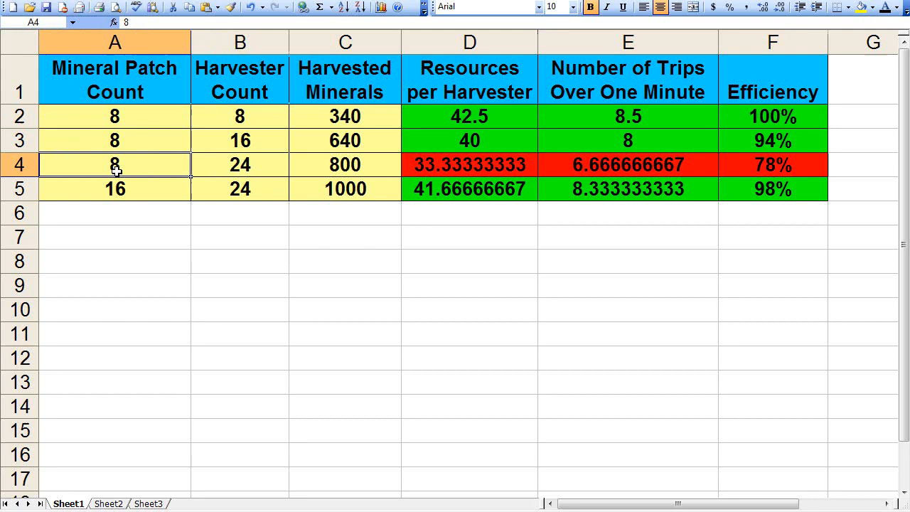
pyautogui.click(345, 164)
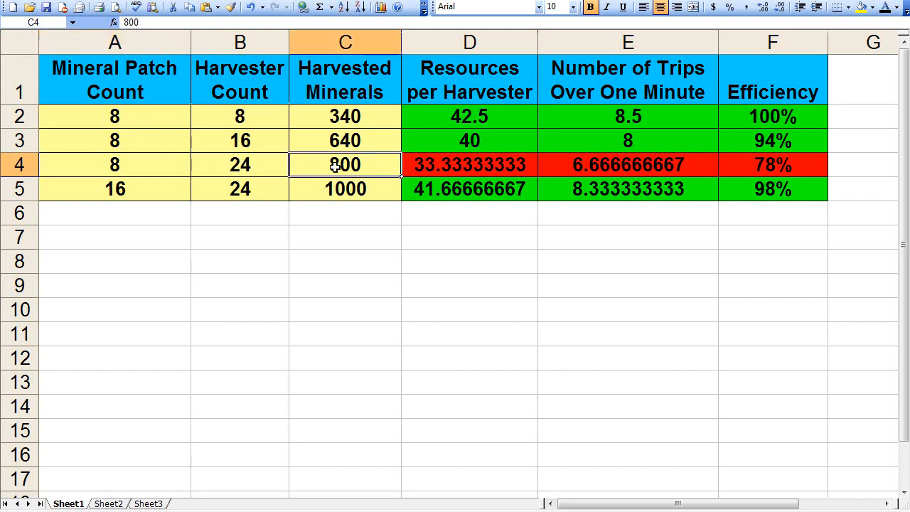
pyautogui.moveTo(418, 164)
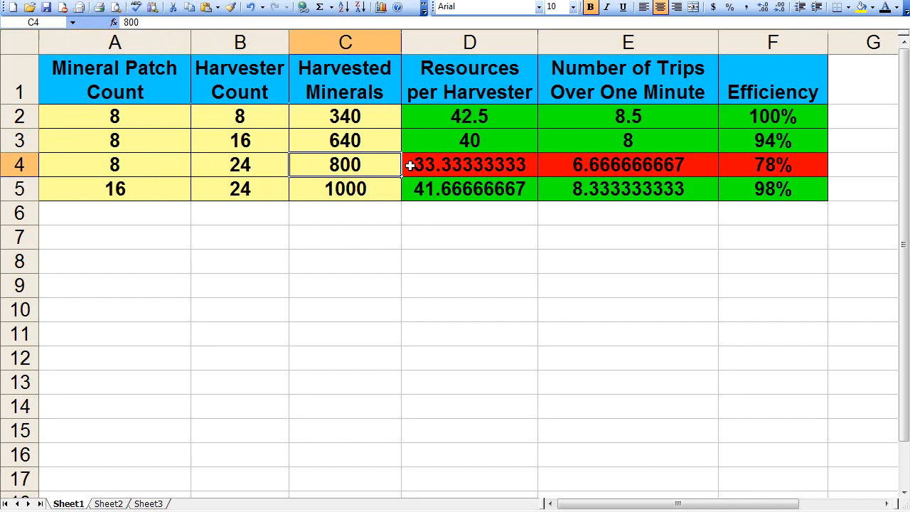
pyautogui.moveTo(330, 117)
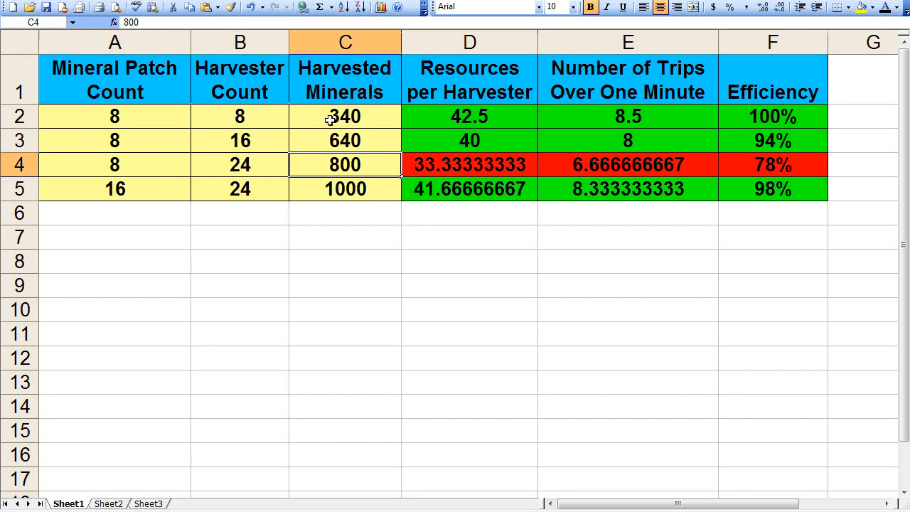
pyautogui.moveTo(345, 117); pyautogui.dragTo(345, 140)
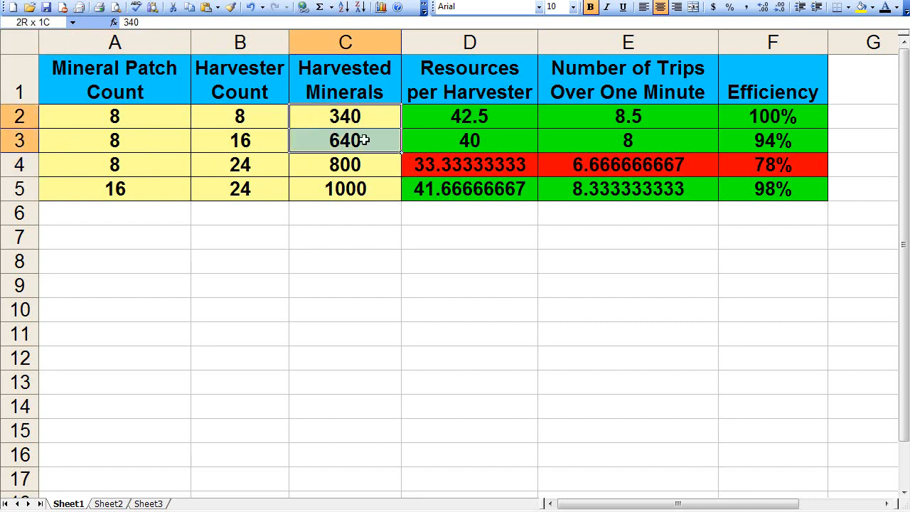
pyautogui.click(345, 116)
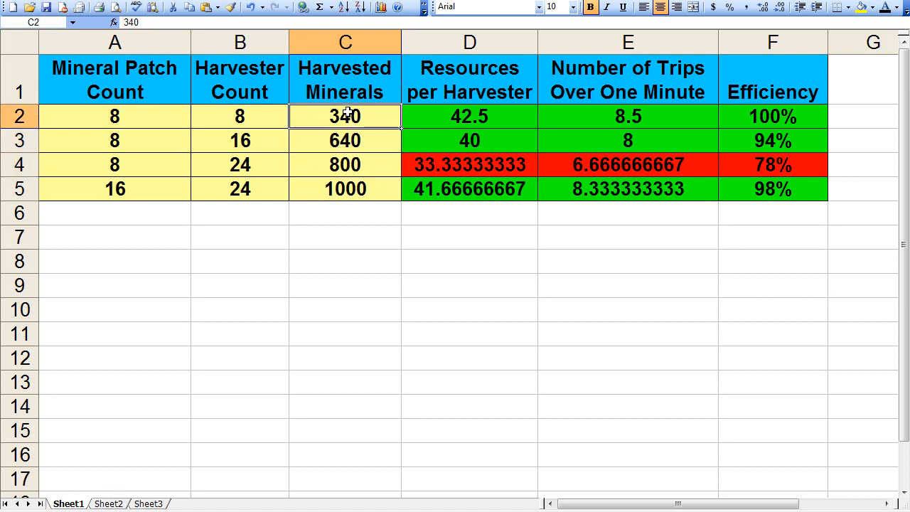
pyautogui.click(469, 165)
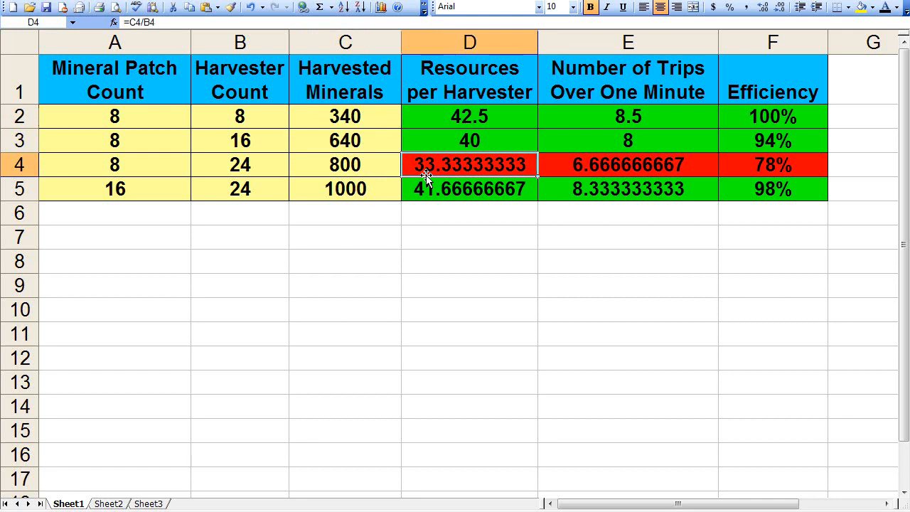
pyautogui.click(470, 140)
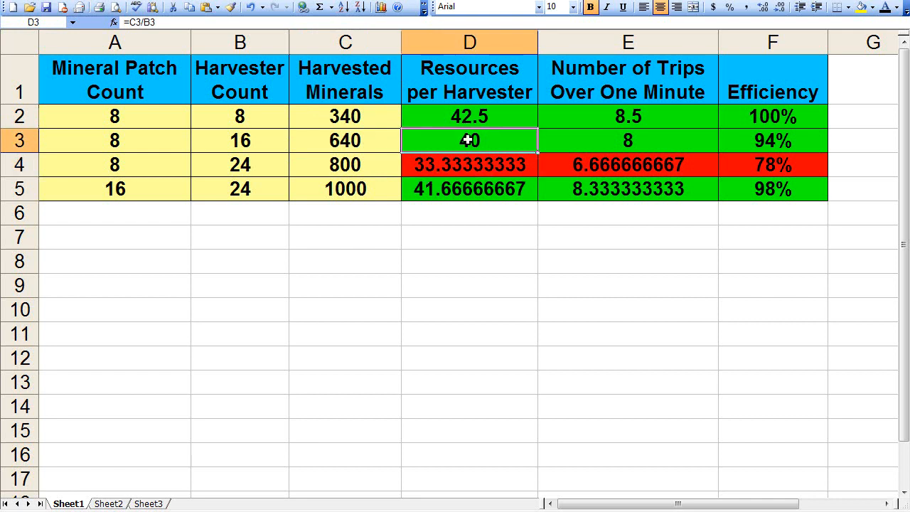
pyautogui.click(628, 165)
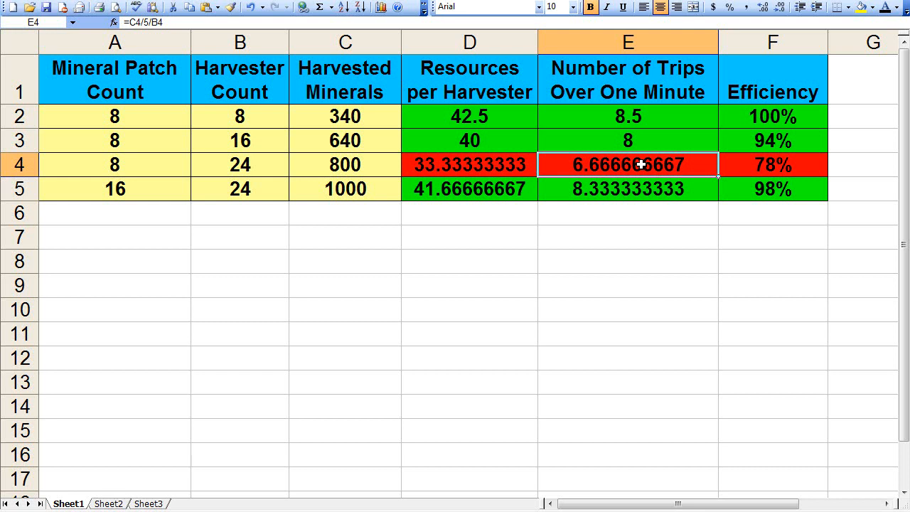
pyautogui.moveTo(274, 294)
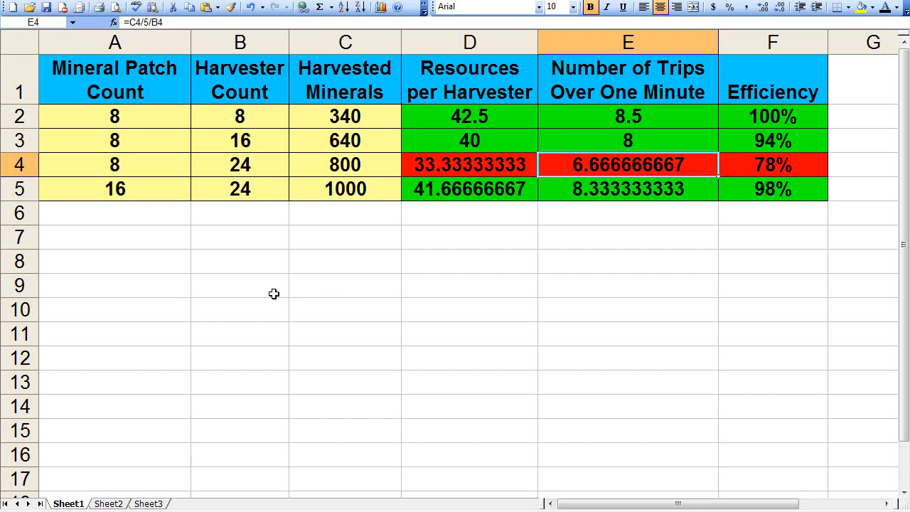
pyautogui.click(115, 188)
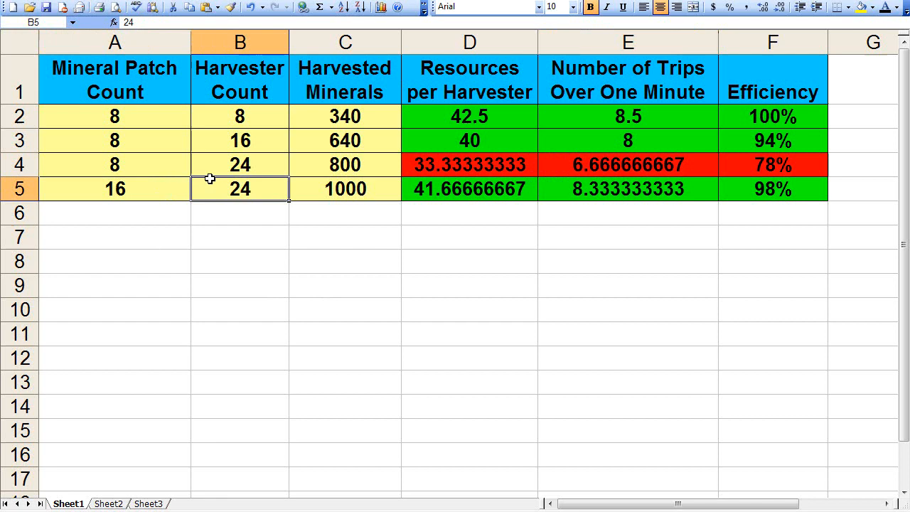
pyautogui.click(345, 189)
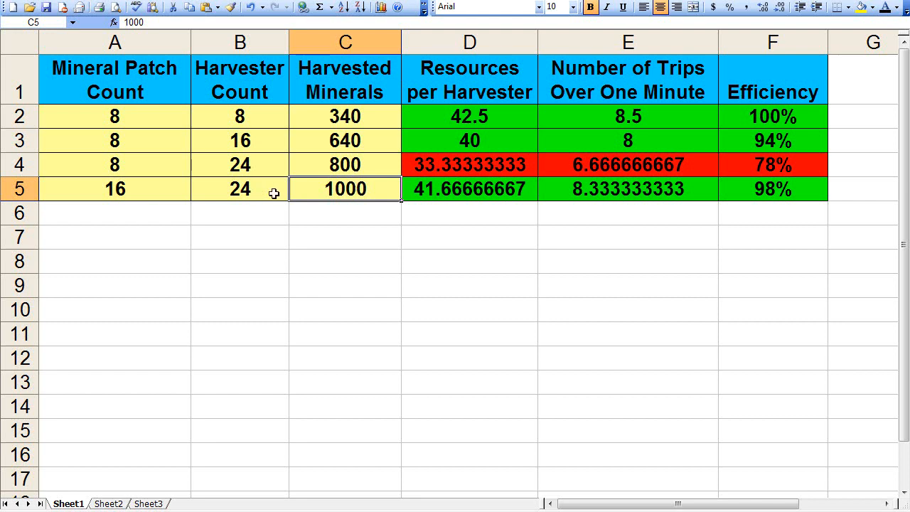
pyautogui.click(469, 188)
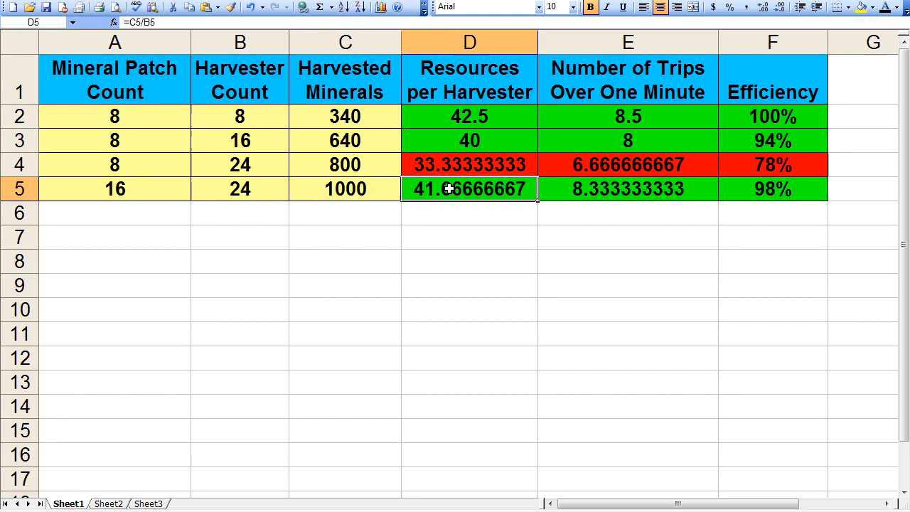
pyautogui.click(773, 189)
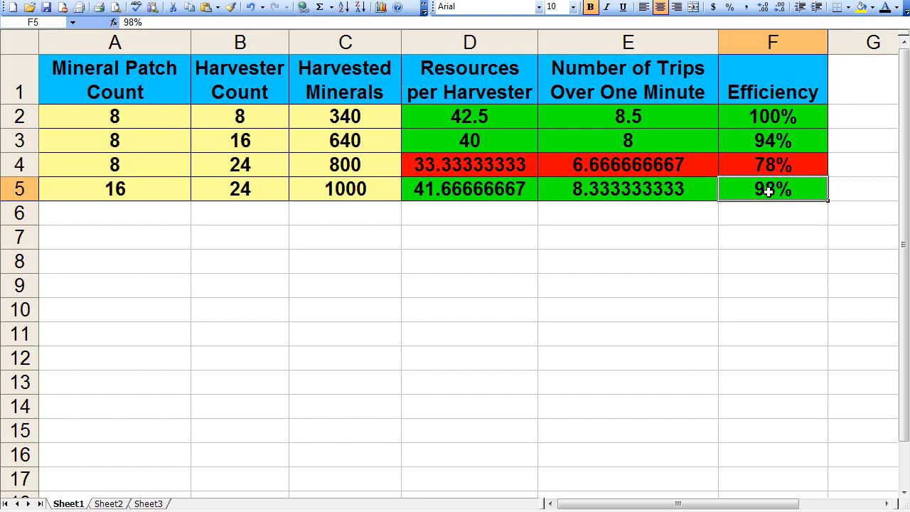
pyautogui.click(240, 164)
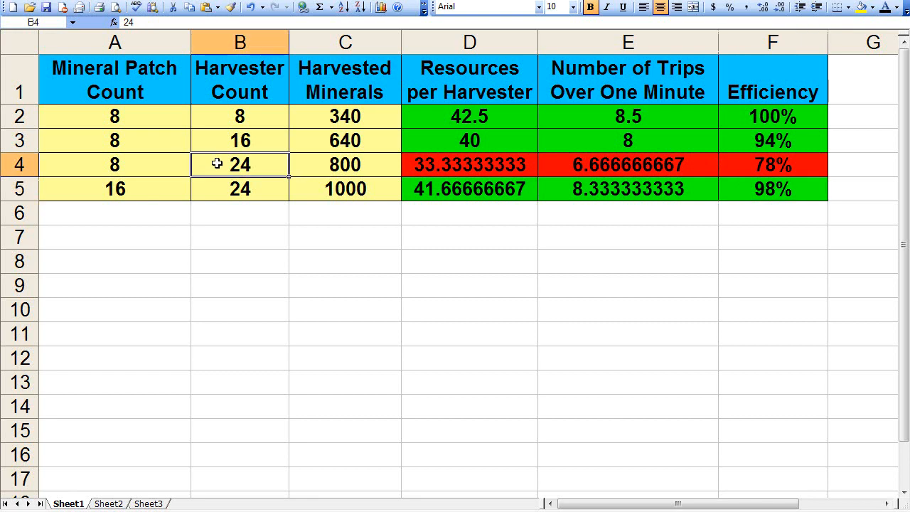